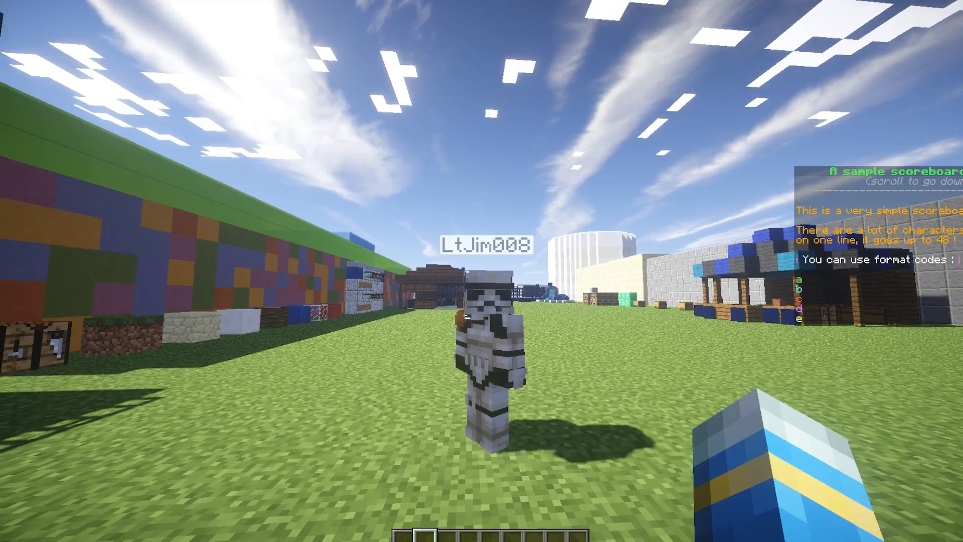
pyautogui.moveTo(491, 276)
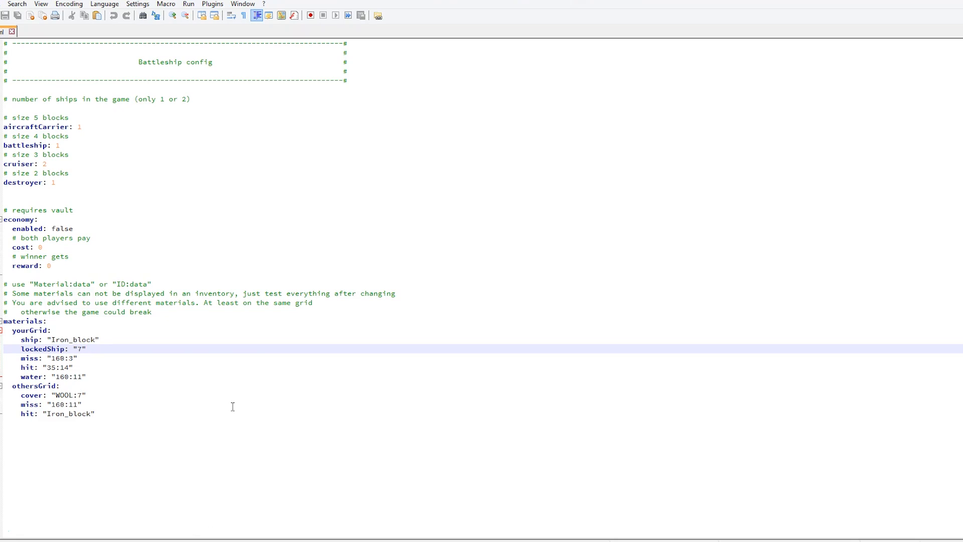
pyautogui.moveTo(238, 401)
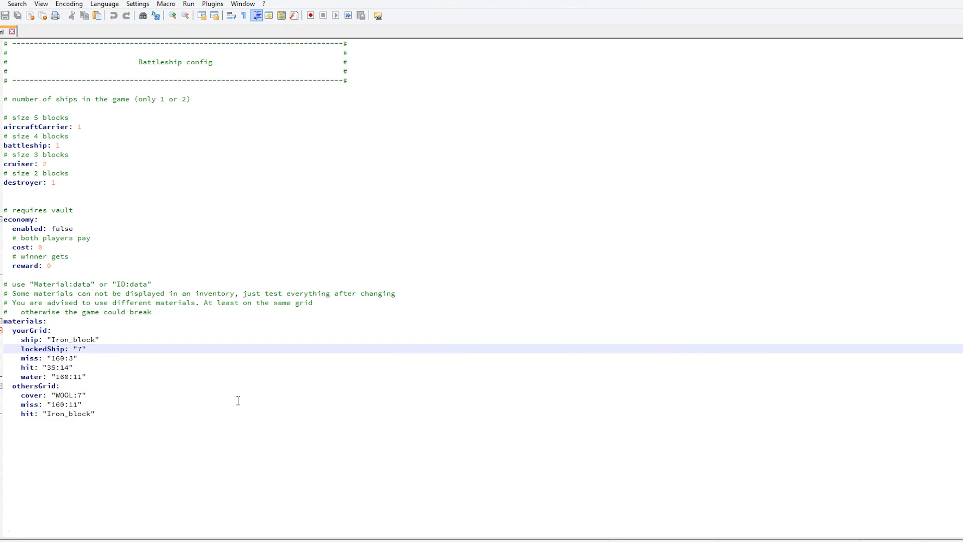
pyautogui.moveTo(82, 481)
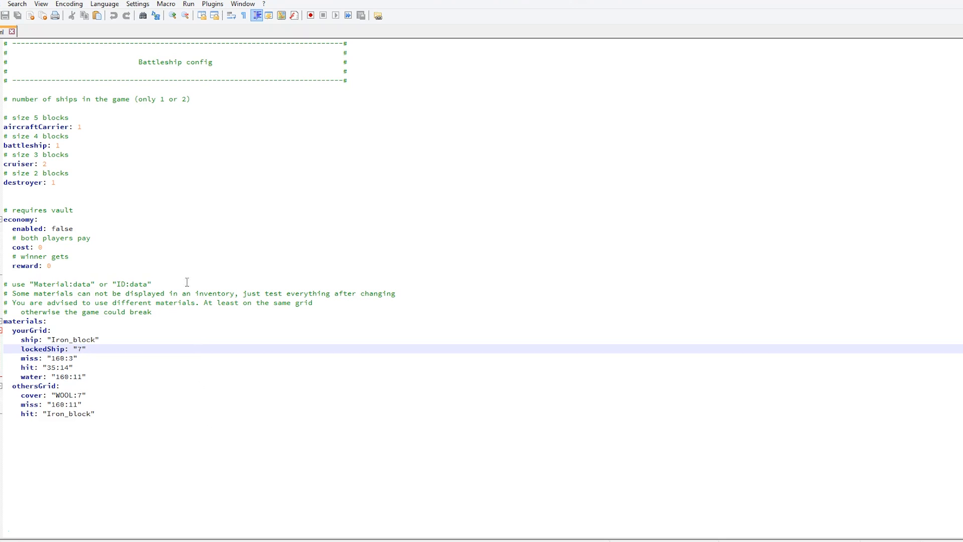
pyautogui.moveTo(97, 186)
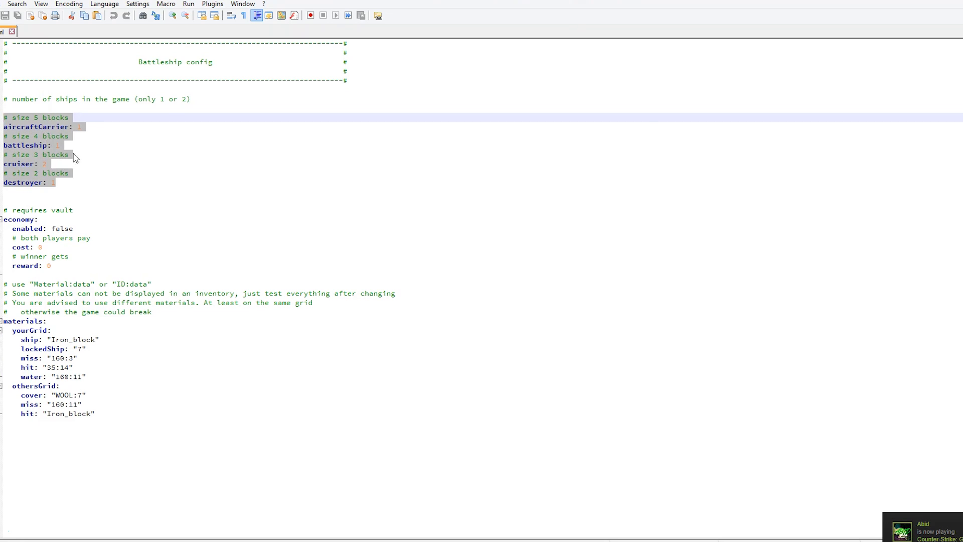
# Step: Change the cruiser count in config.yml from 2 to 1
pyautogui.click(68, 154)
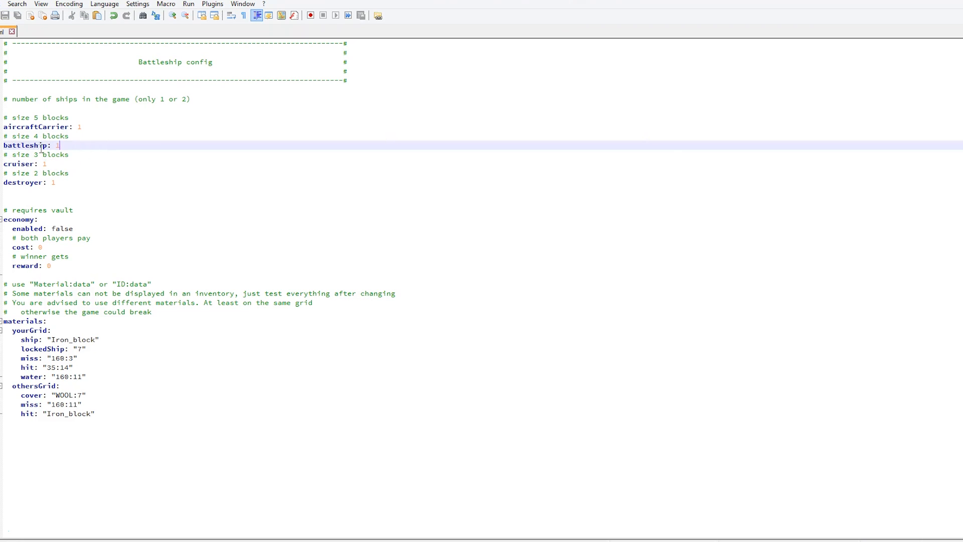
pyautogui.moveTo(87, 225)
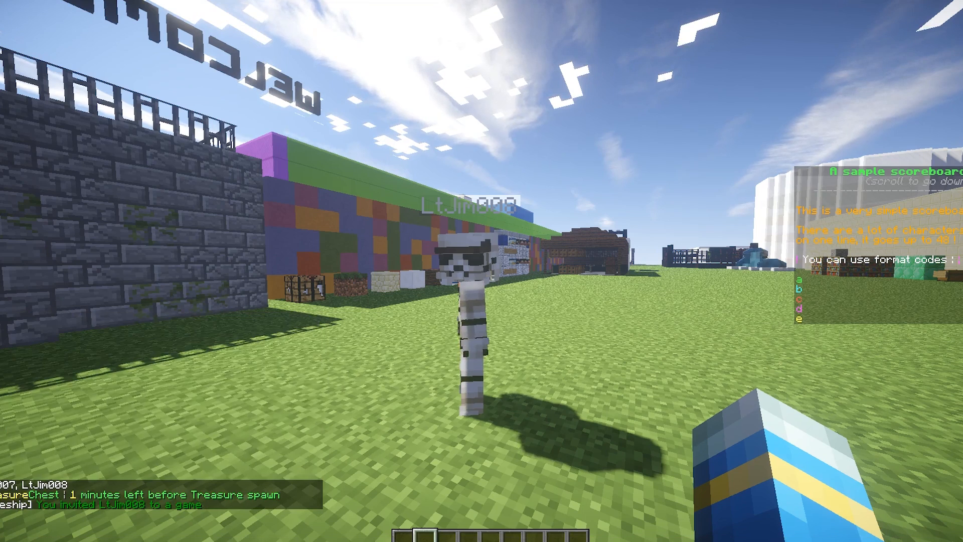
# Step: Pause Minecraft and resume the game to reach the Set Carrier screen
pyautogui.press('Escape')
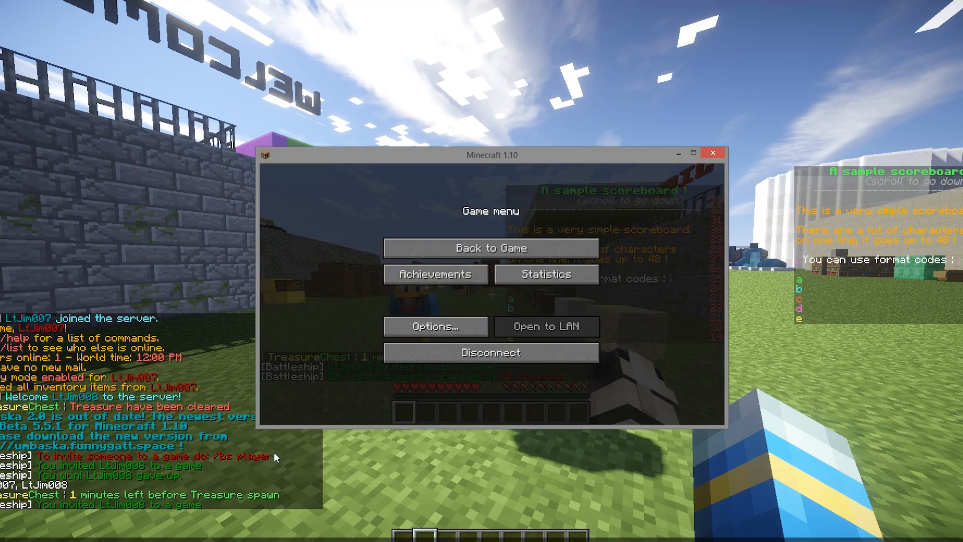
pyautogui.click(490, 248)
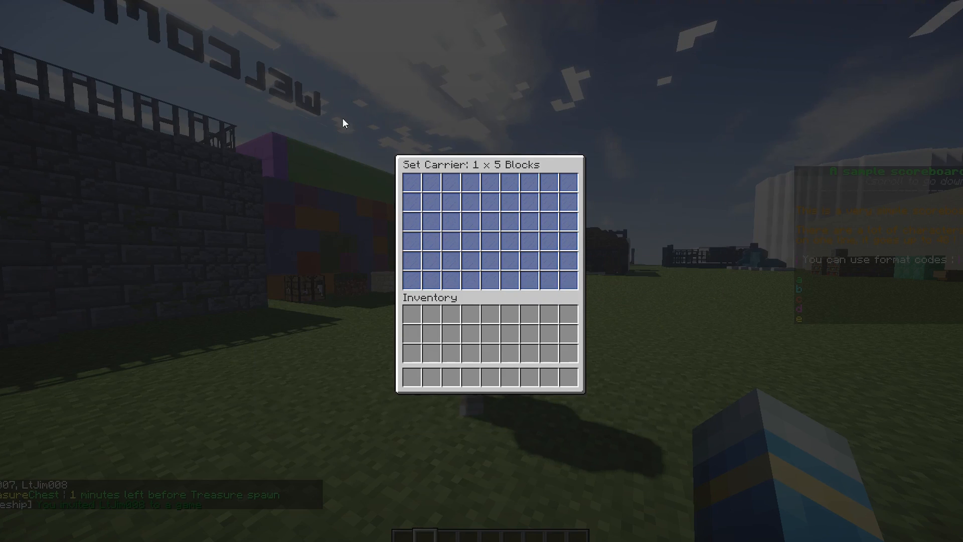
pyautogui.moveTo(485, 237)
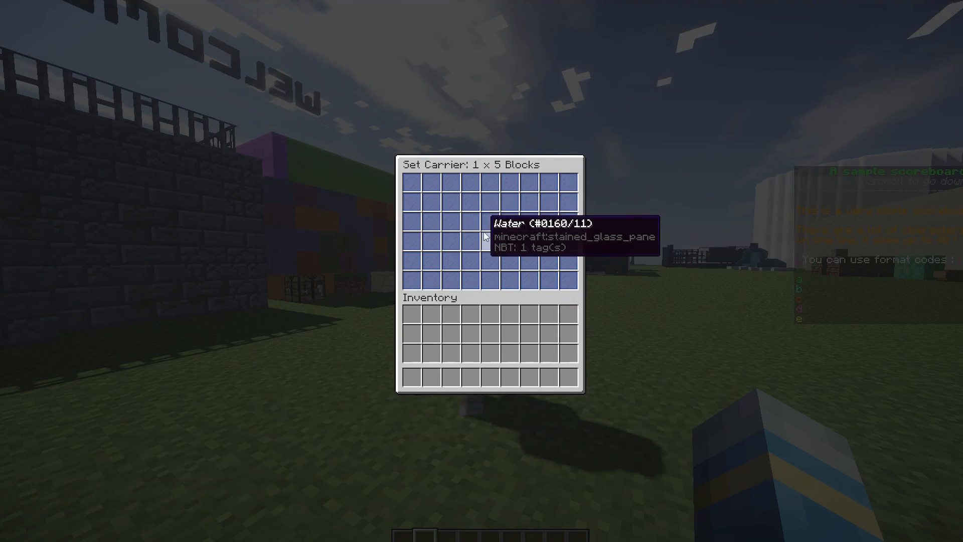
pyautogui.moveTo(509, 244)
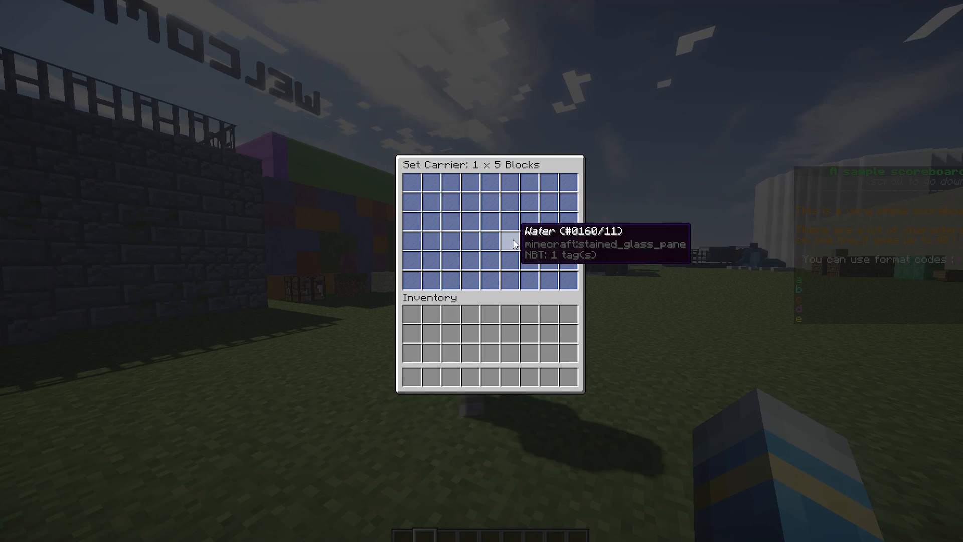
pyautogui.moveTo(421, 196)
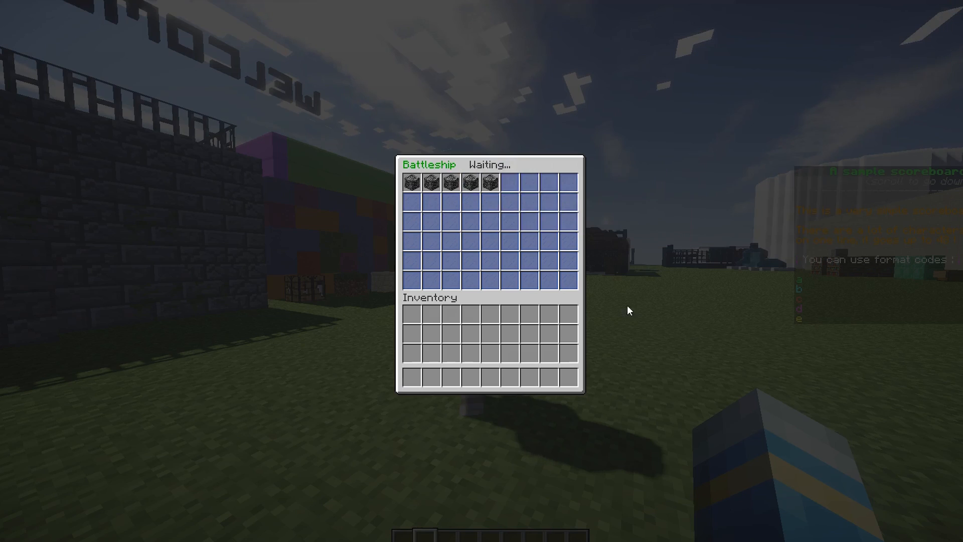
pyautogui.moveTo(442, 213)
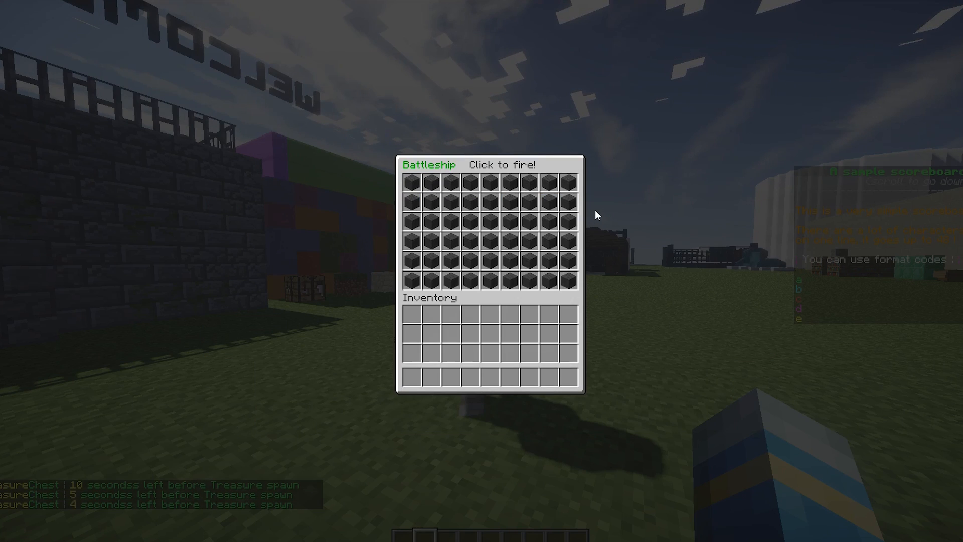
pyautogui.moveTo(513, 217)
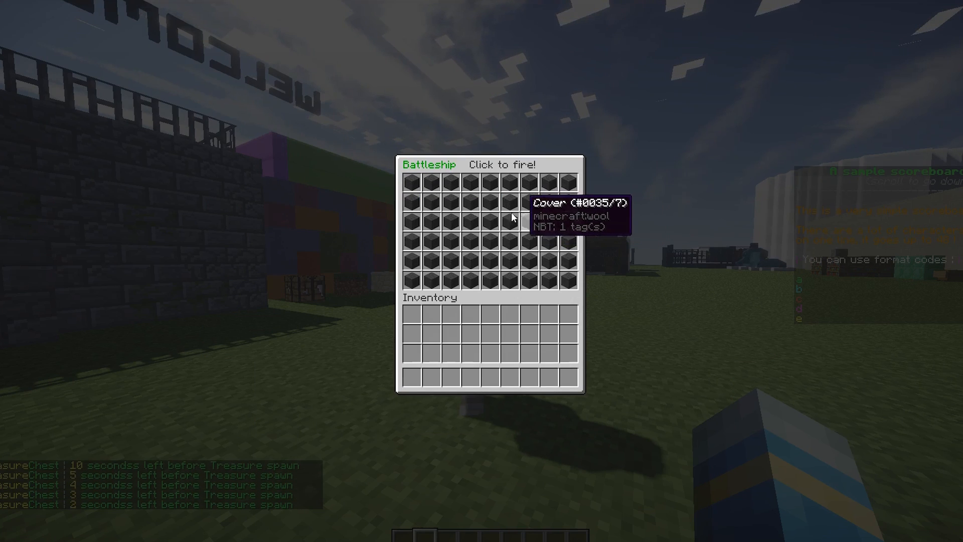
pyautogui.moveTo(561, 162)
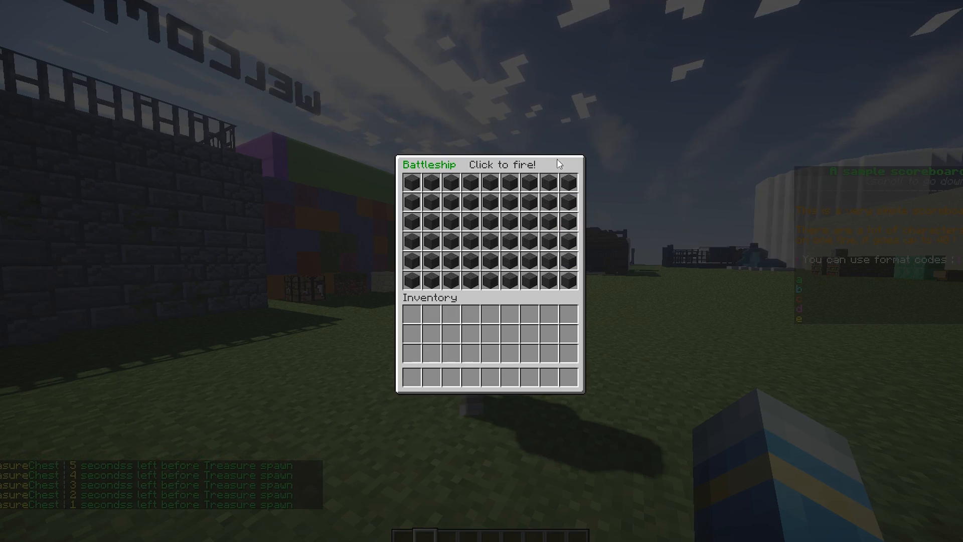
# Step: Fire shots at the opponent's grid until the last enemy ship sinks
pyautogui.press('alt+tab')
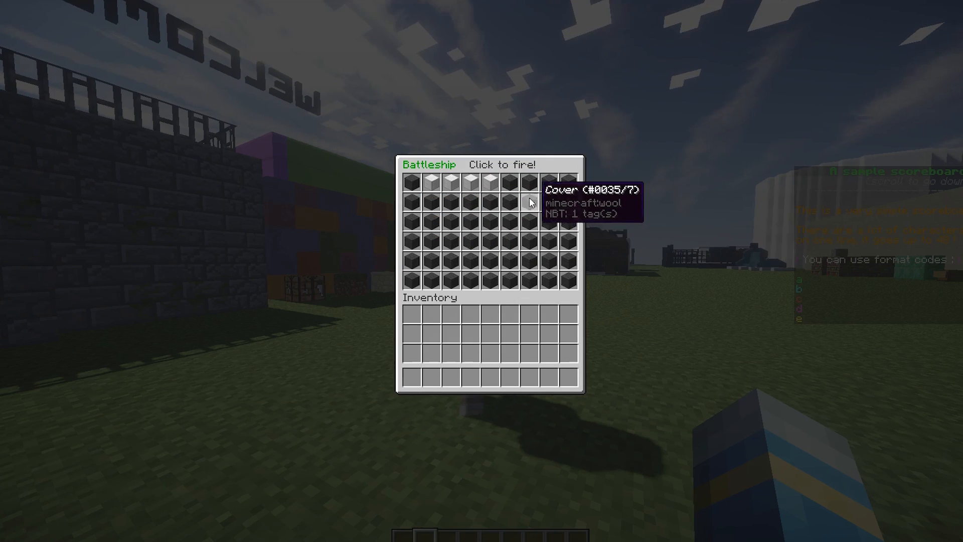
pyautogui.click(528, 203)
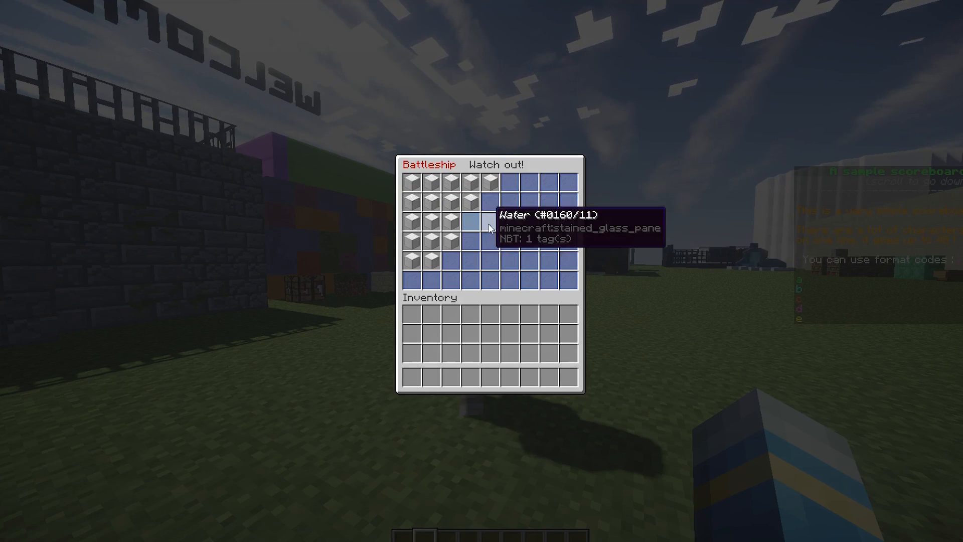
pyautogui.click(470, 226)
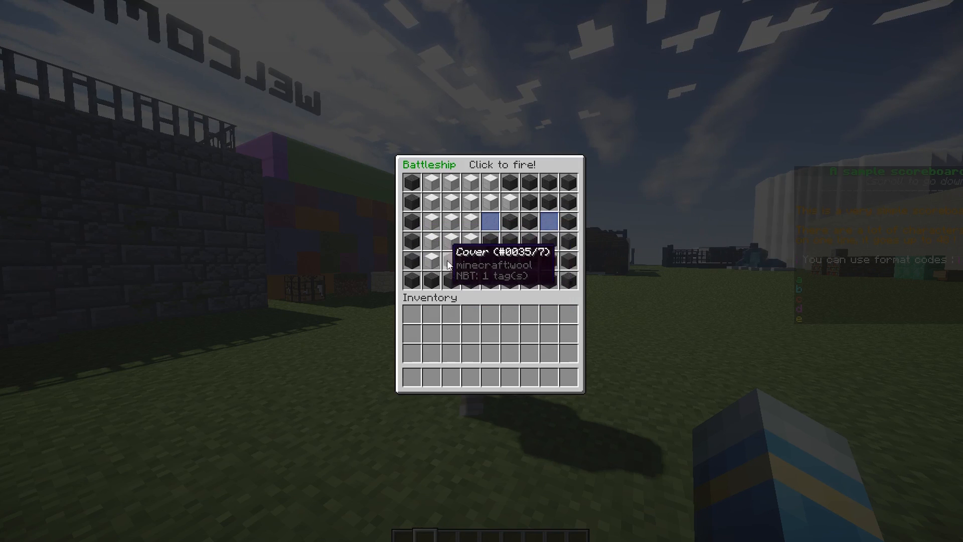
pyautogui.click(470, 221)
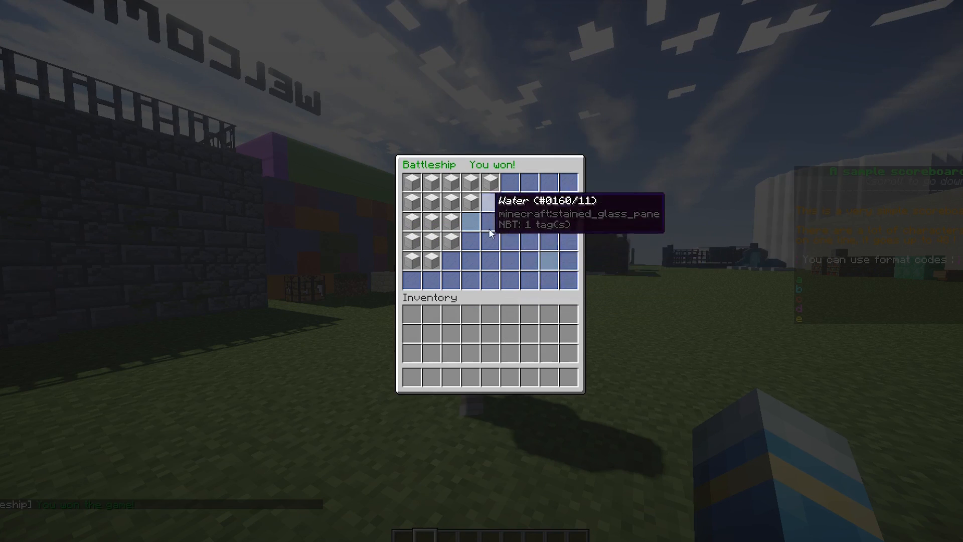
# Step: Close the finished Battleship window with Esc to see the win message in chat
pyautogui.press('Escape')
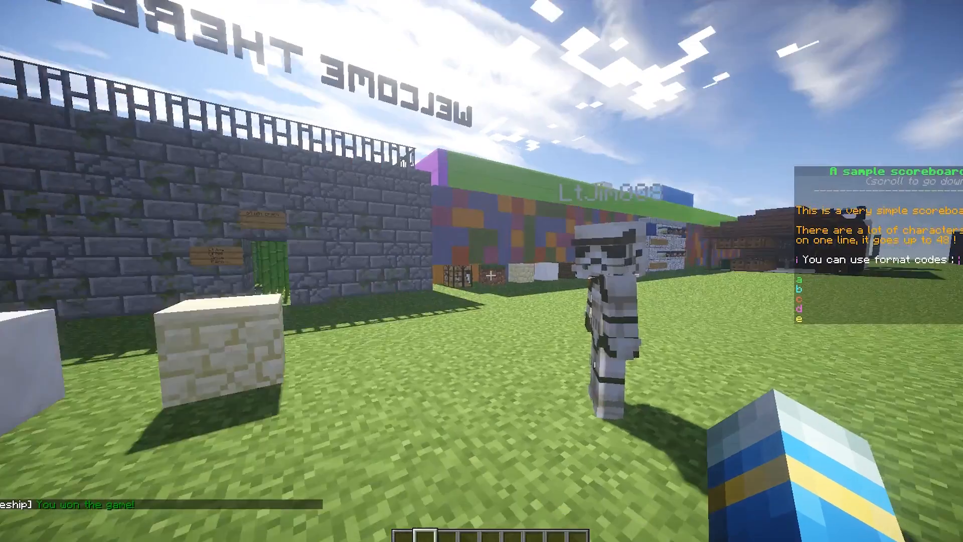
pyautogui.moveTo(482, 271)
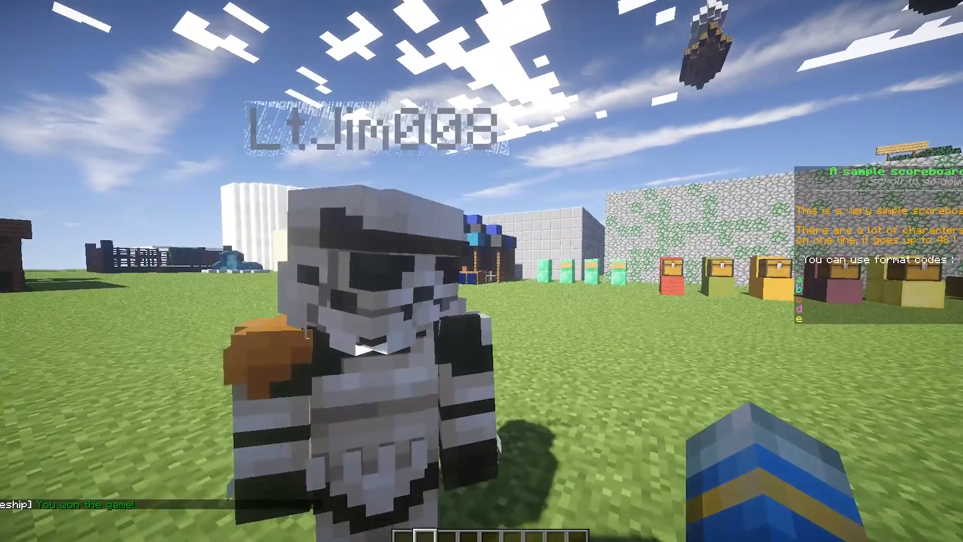